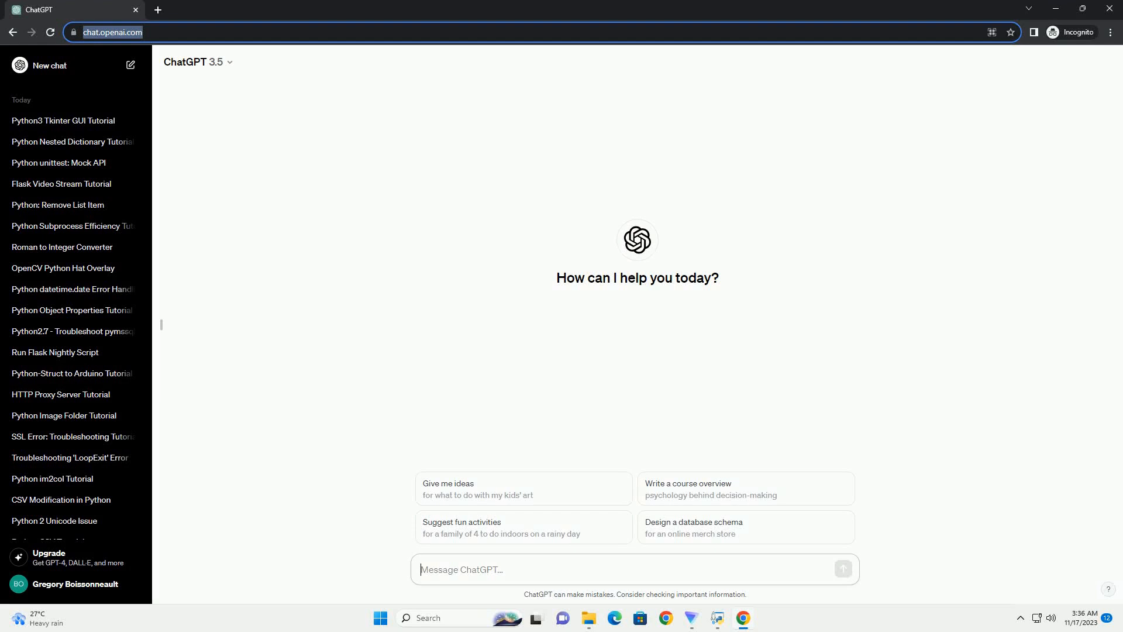
- Send ChatGPT a prompt requesting a tutorial on extracting CSV data in Python
click(842, 568)
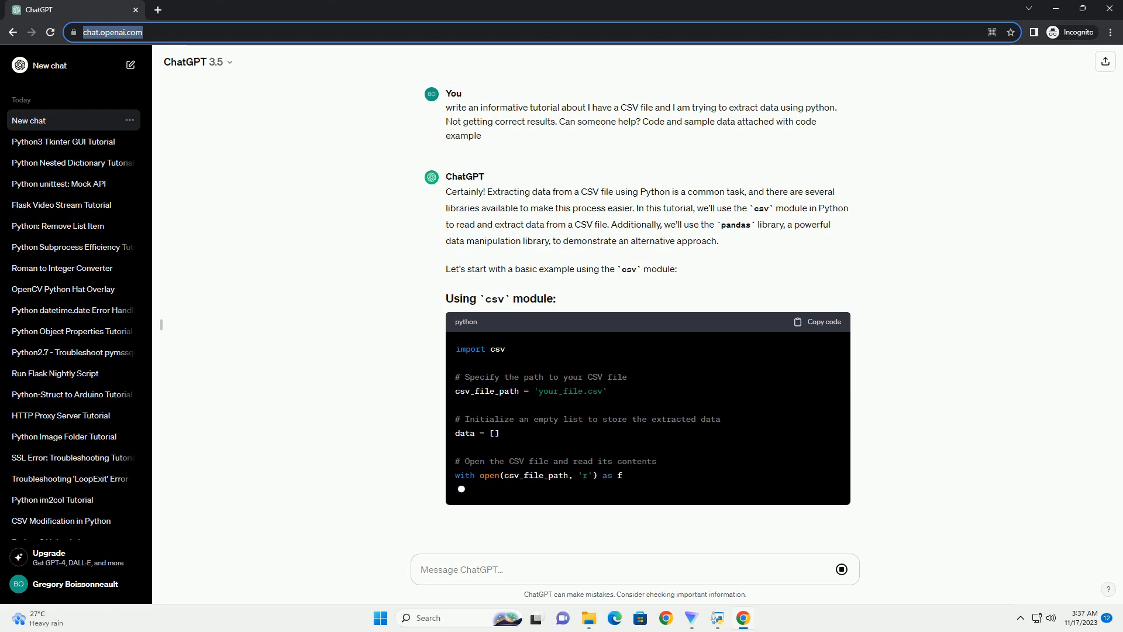
- Scroll down to follow the finished csv module example into the pandas section
scroll(down, 3)
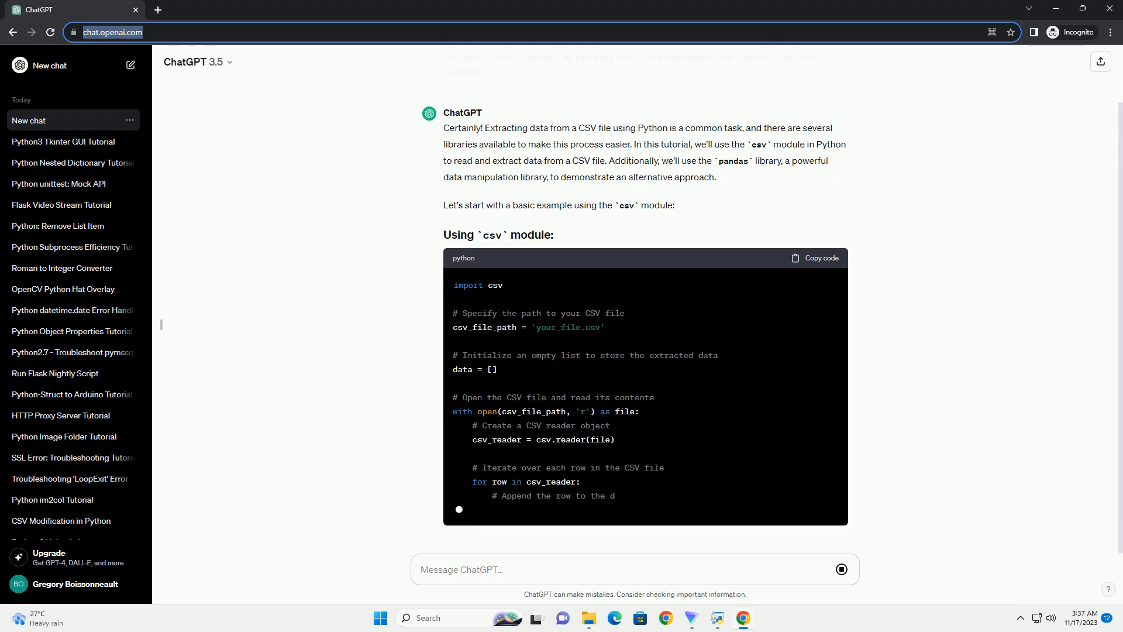
scroll(down, 3)
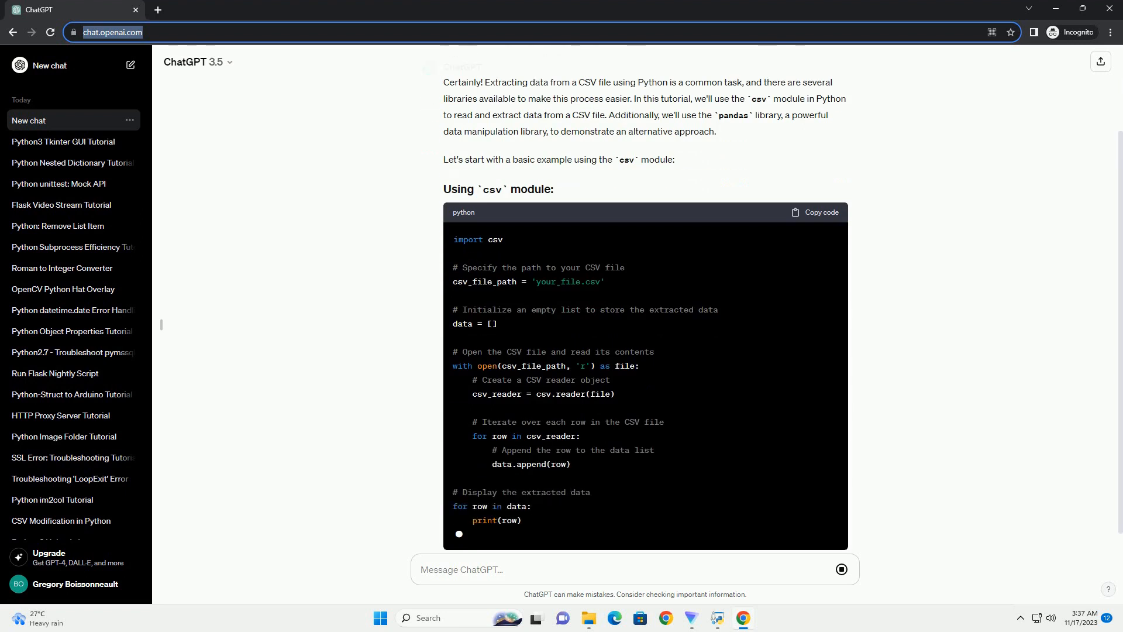
scroll(down, 3)
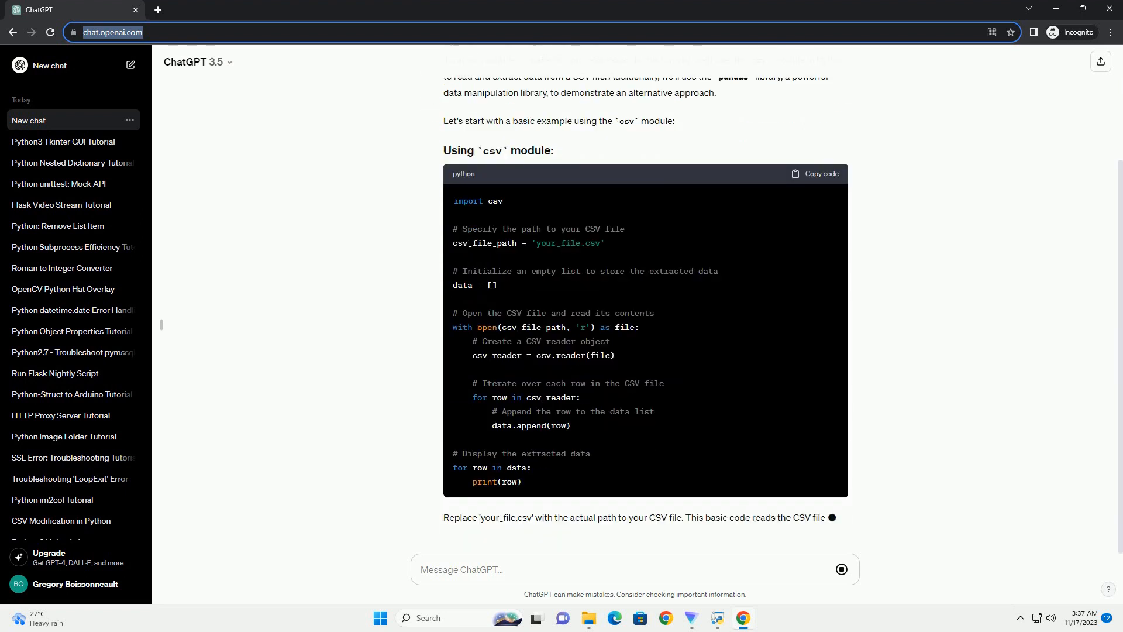
scroll(down, 3)
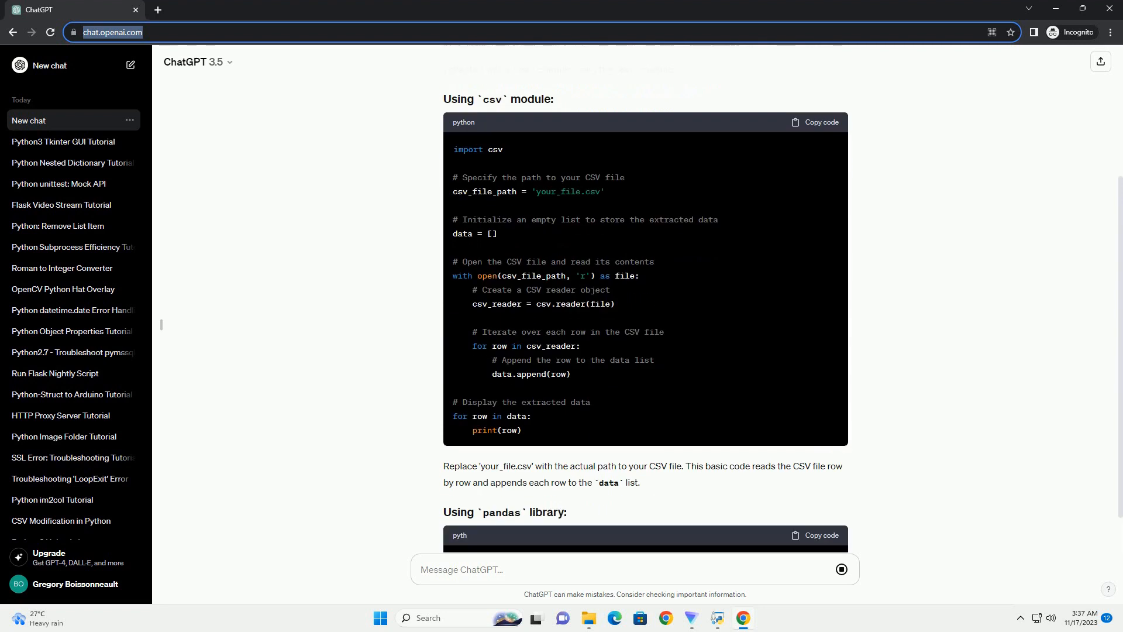
scroll(down, 3)
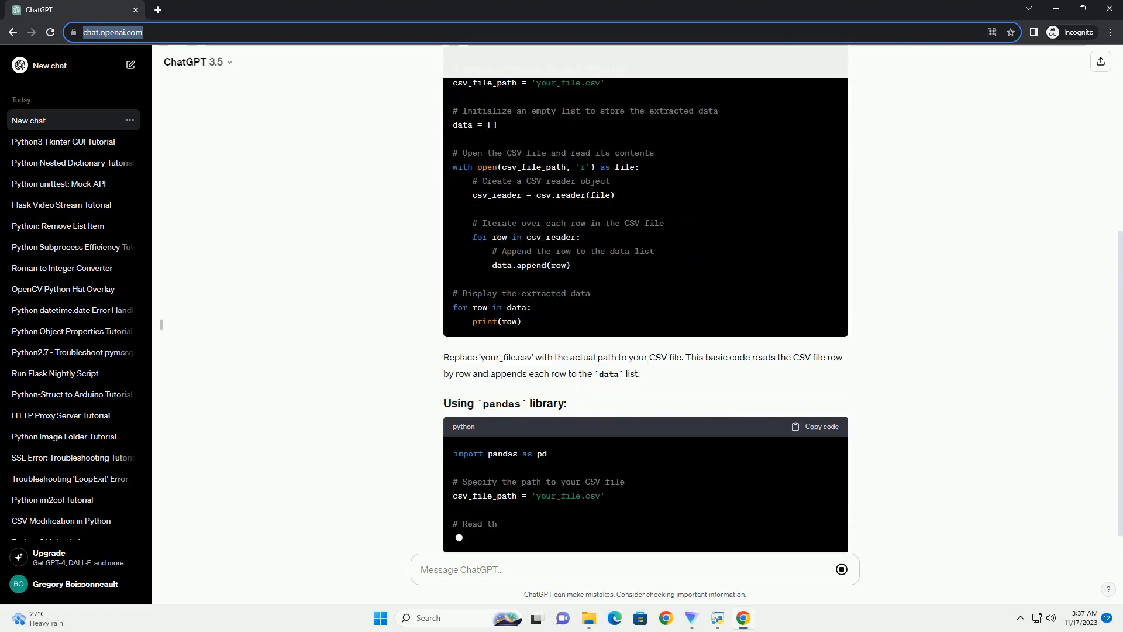
- Scroll through the pandas DataFrame example and its explanation to the Sample Data section
scroll(down, 3)
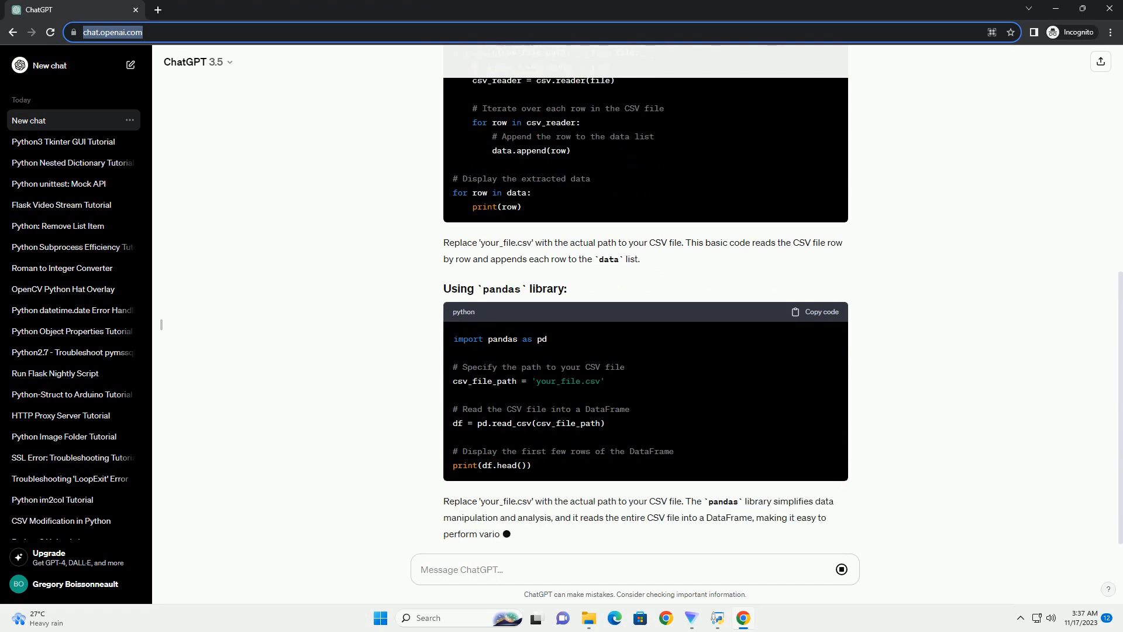
scroll(down, 3)
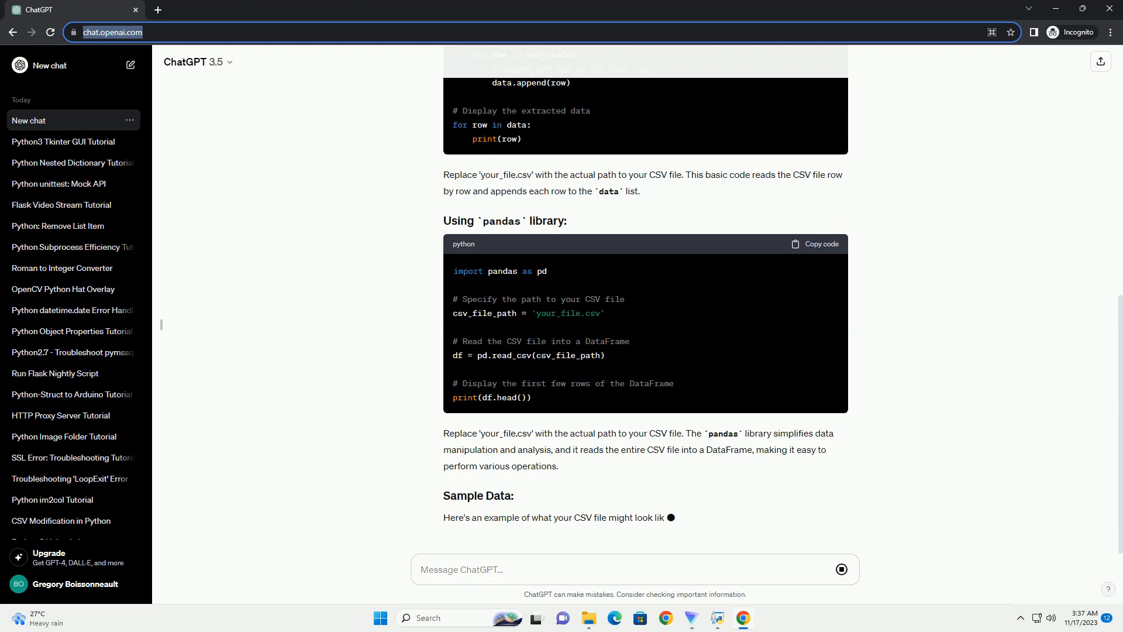
scroll(down, 3)
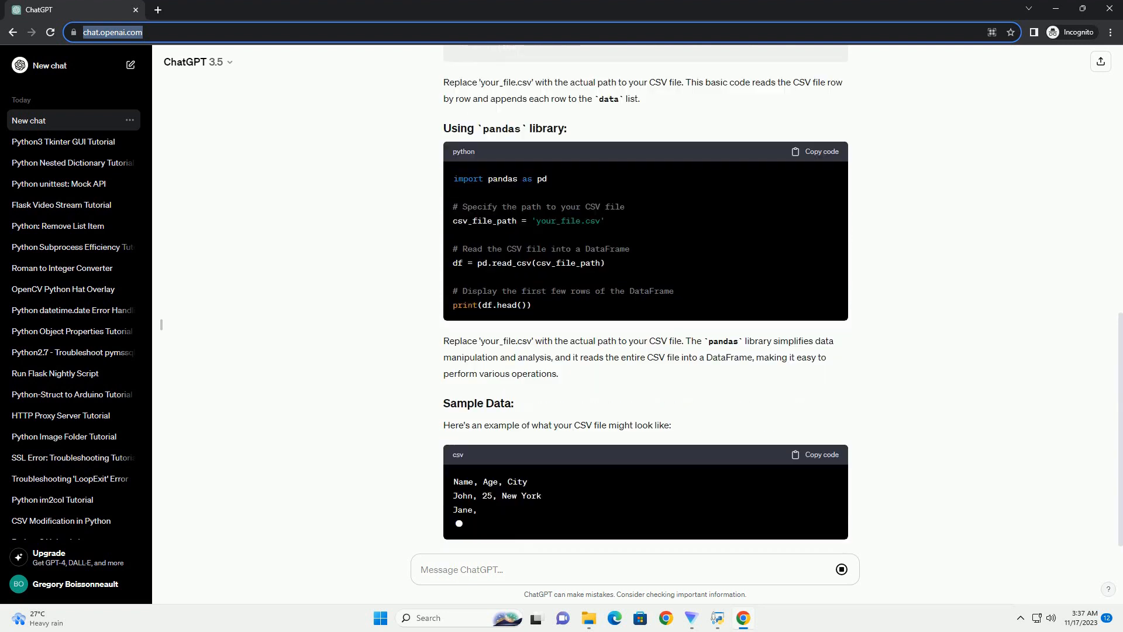
- Scroll through the sample CSV rows and Common Issues list at the reply's end
scroll(down, 3)
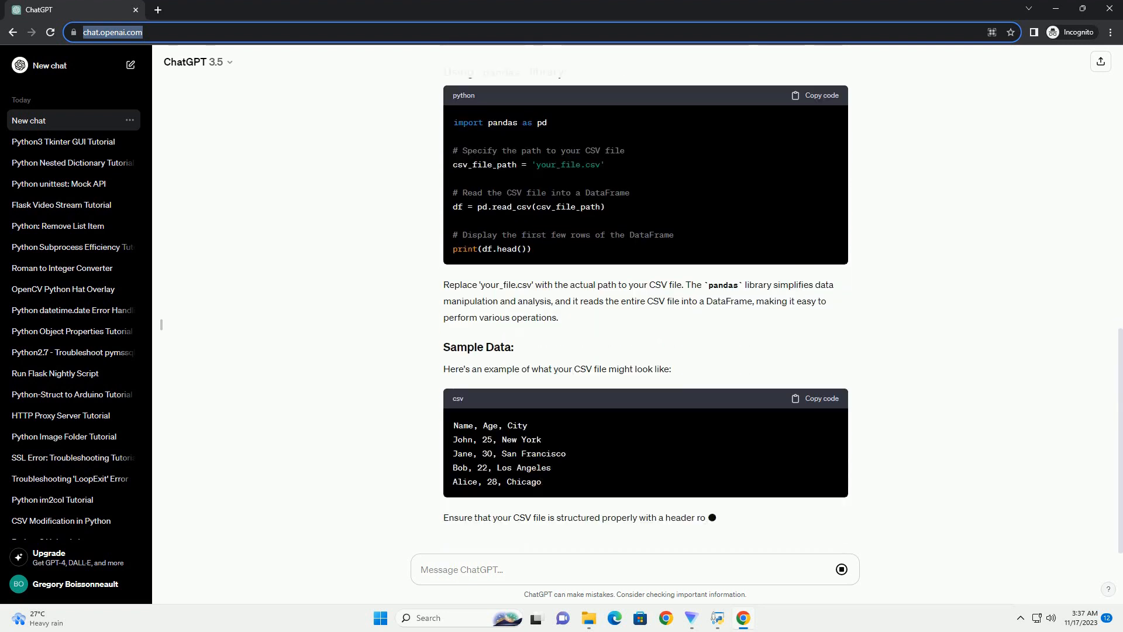
scroll(down, 3)
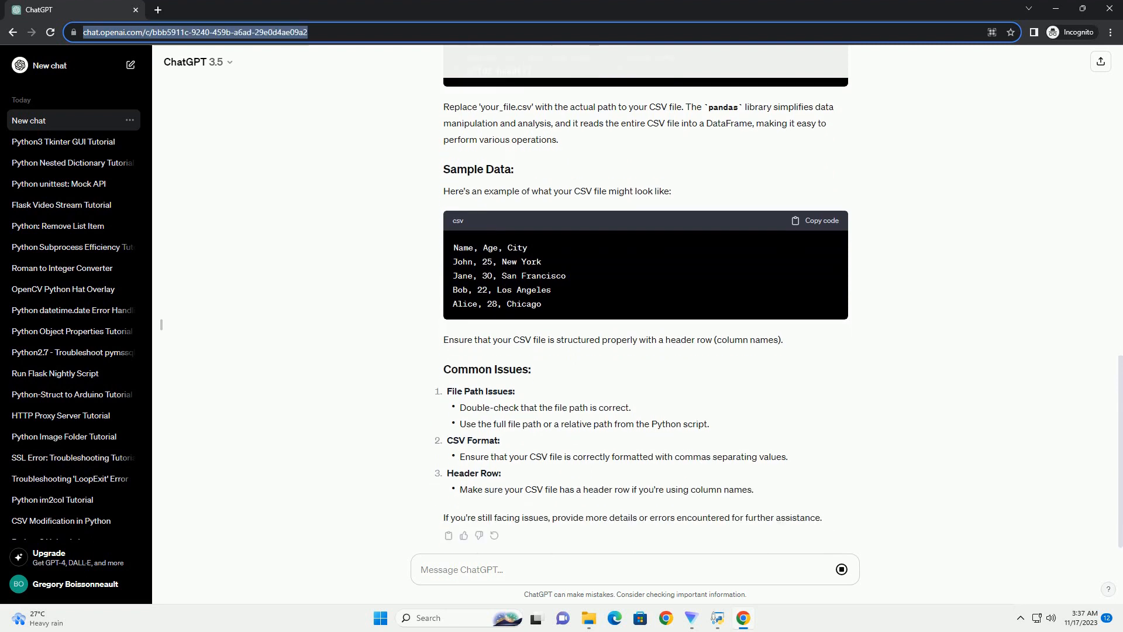
scroll(up, 3)
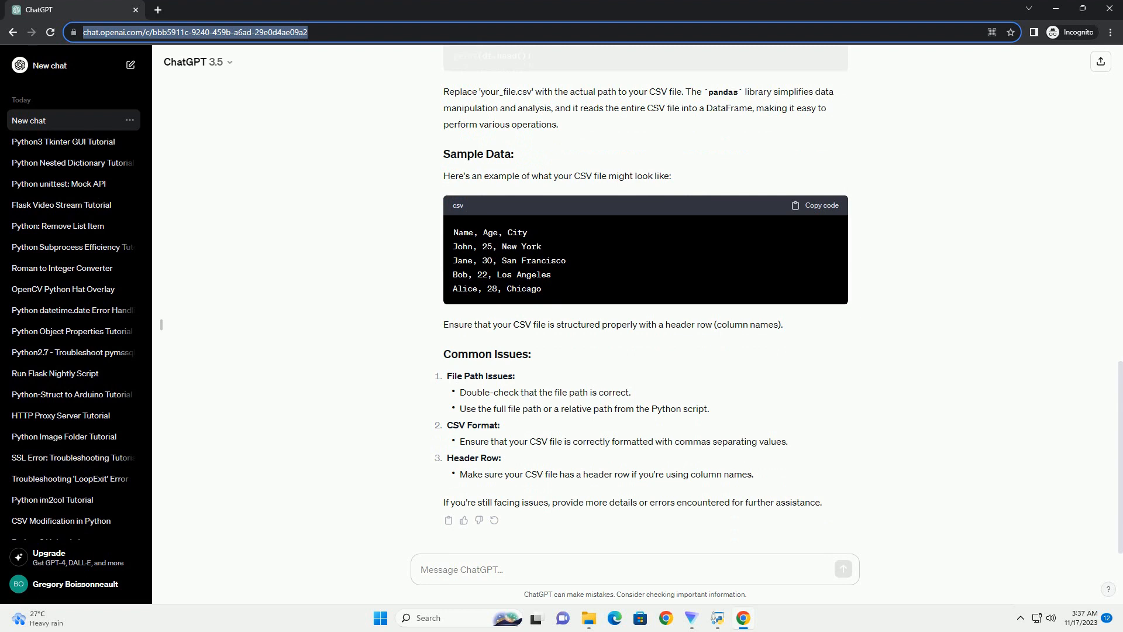